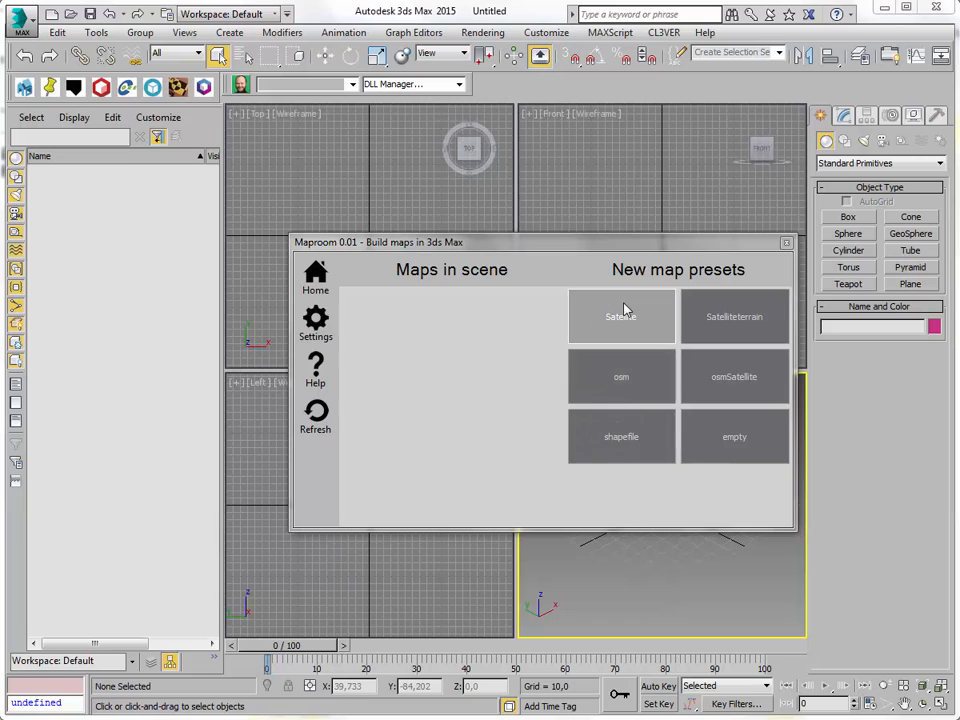
# Step: Create a new satellite map from the Maproom preset and show its map-space location settings
pyautogui.click(620, 316)
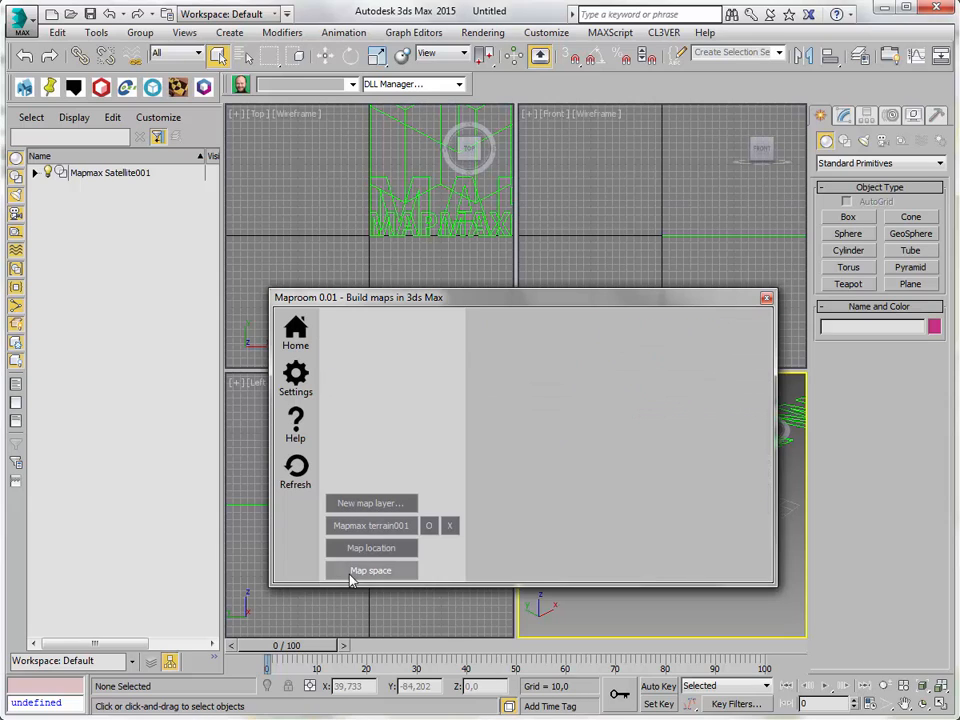
pyautogui.click(372, 524)
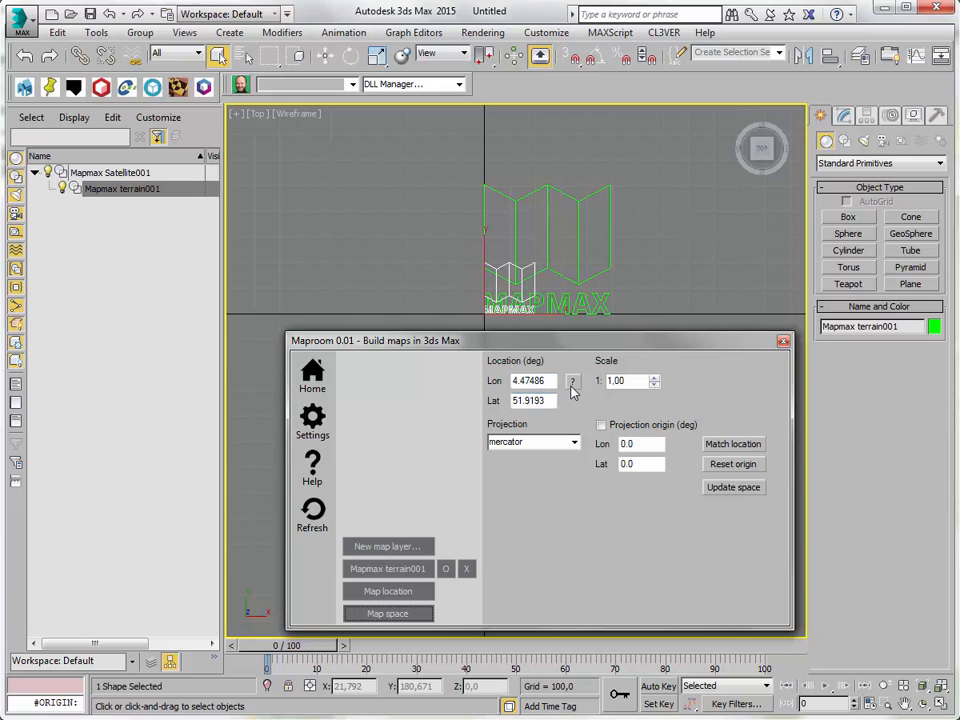
# Step: Locate the map at Beni-Mellal via place search (lon -6.35, lat 32.33) and move on to the terrain layer
pyautogui.click(572, 380)
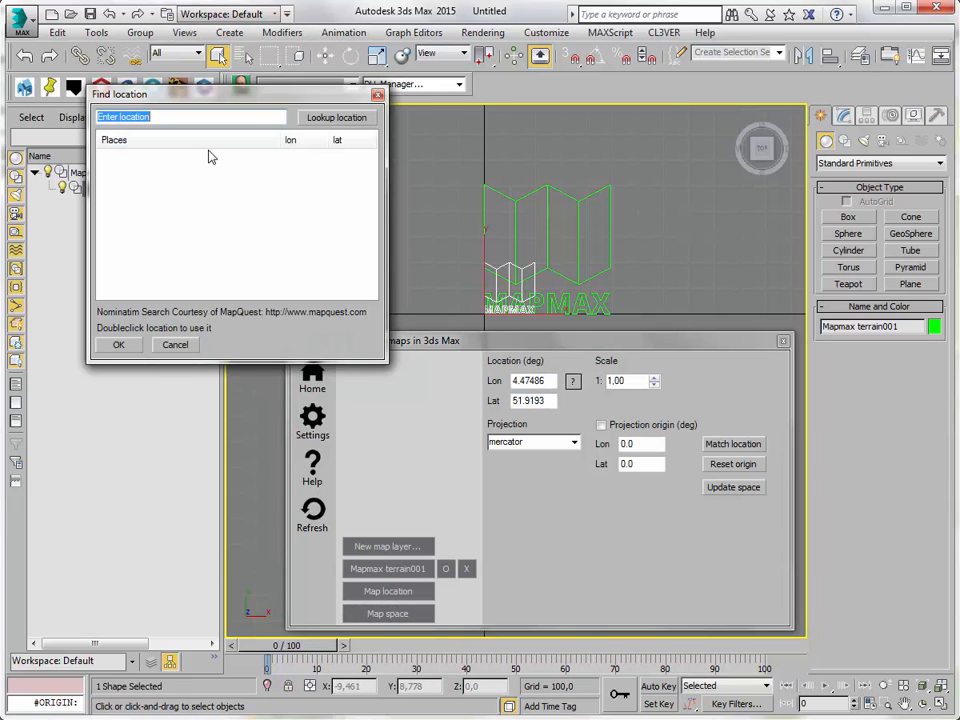
pyautogui.write('beni')
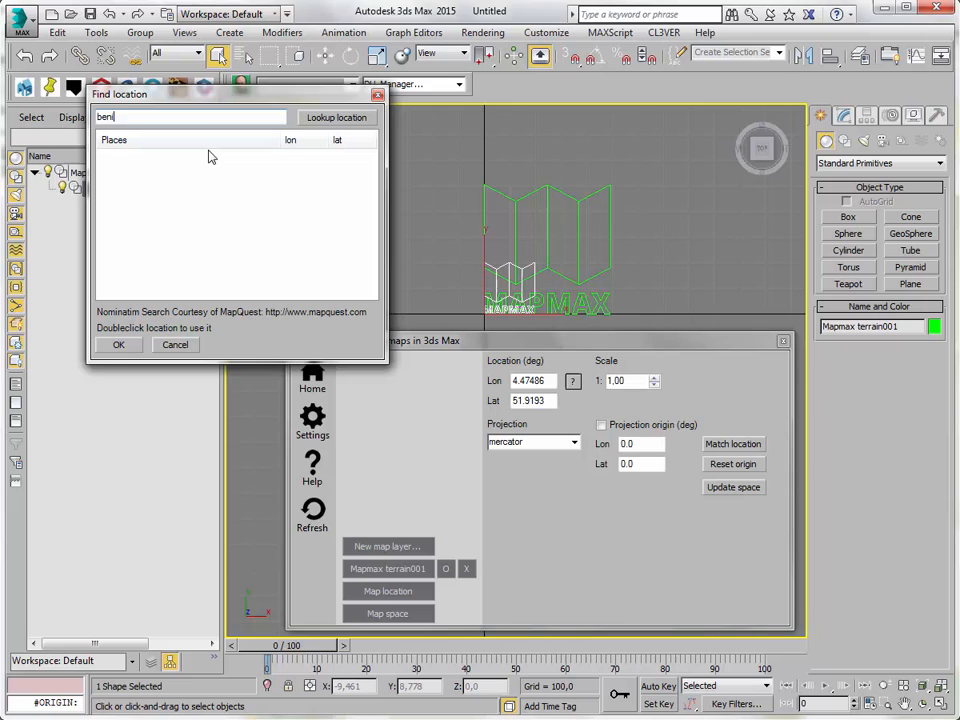
pyautogui.write('-mellal')
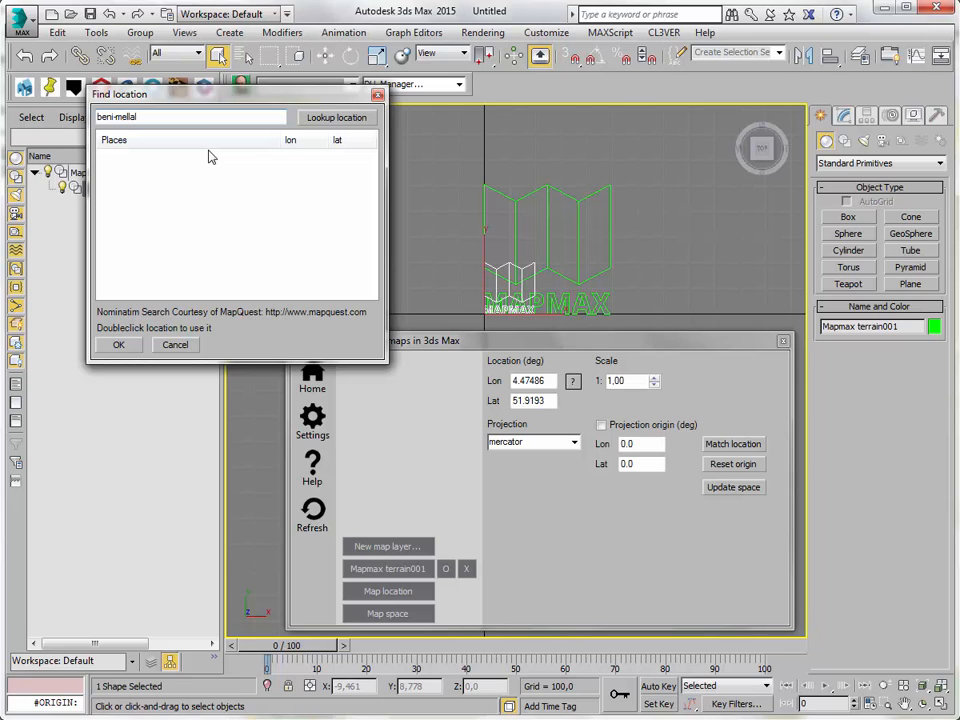
pyautogui.click(336, 116)
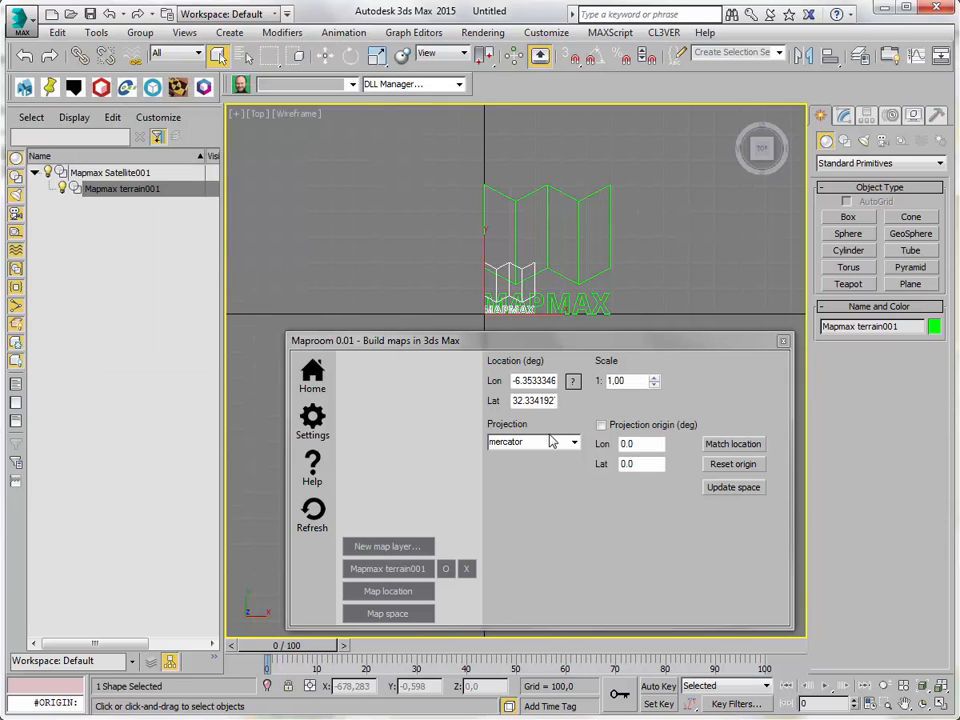
pyautogui.click(732, 488)
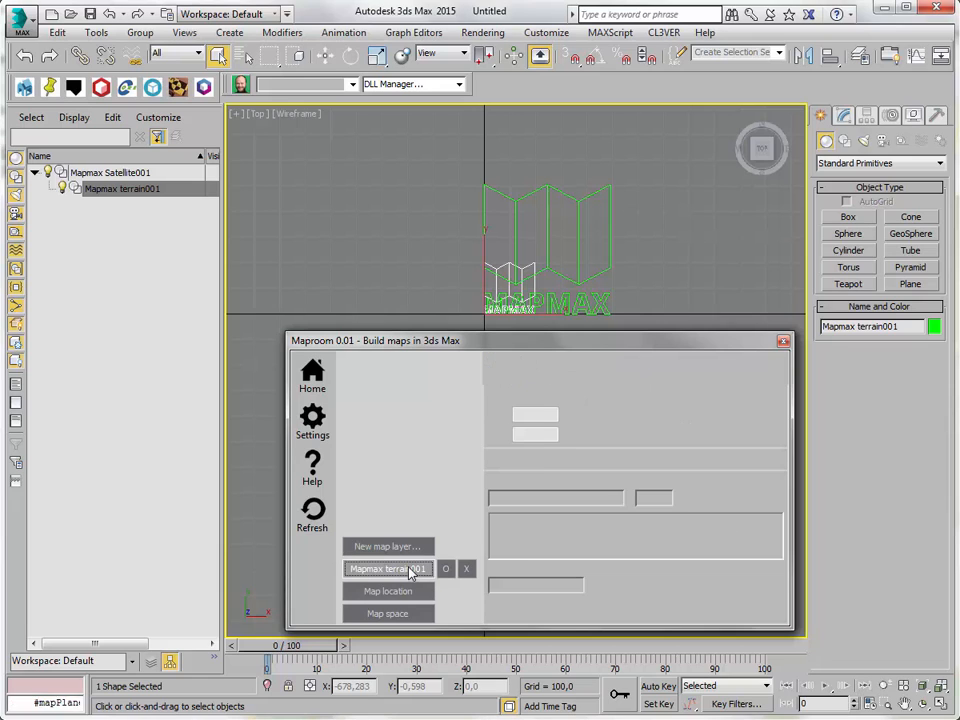
# Step: Choose MapQuest open aerial as the raster source and set the terrain width to 100.00 km
pyautogui.click(388, 568)
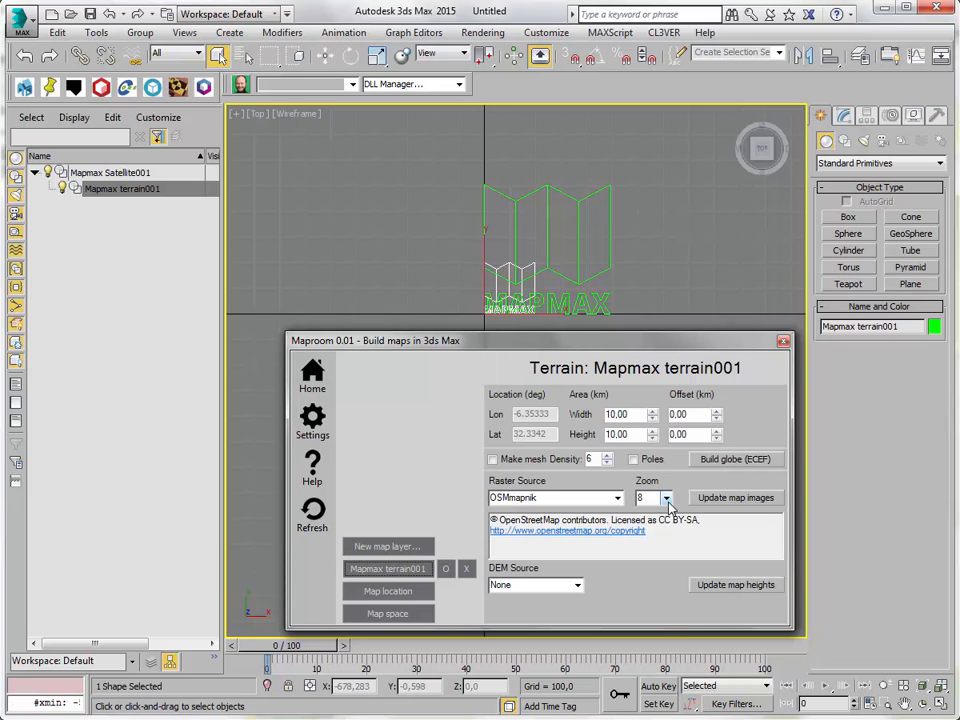
pyautogui.click(666, 498)
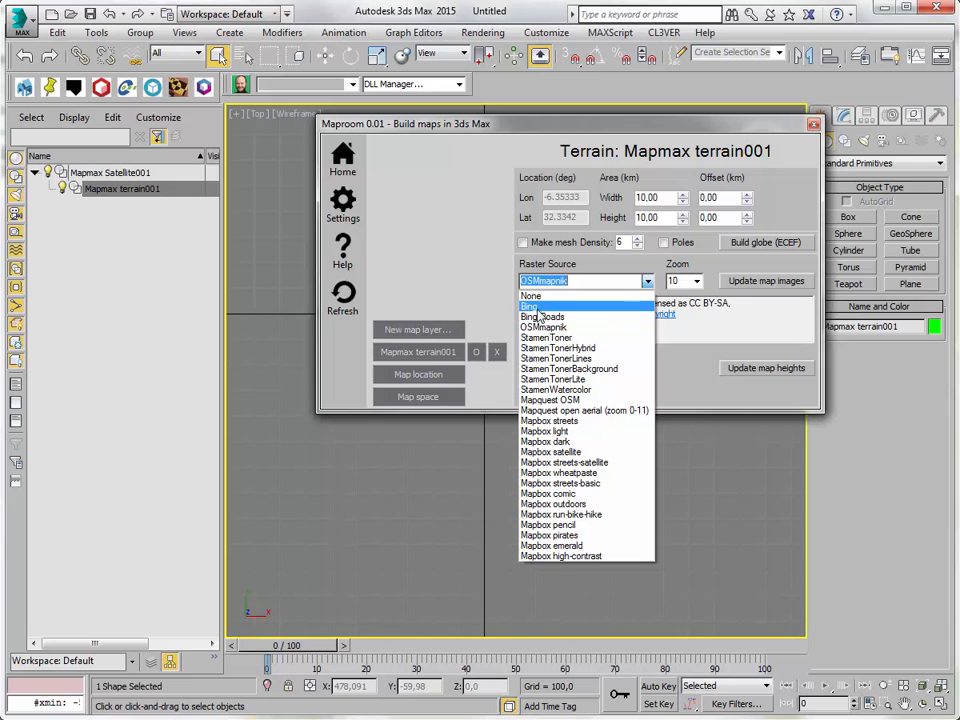
pyautogui.moveTo(584, 410)
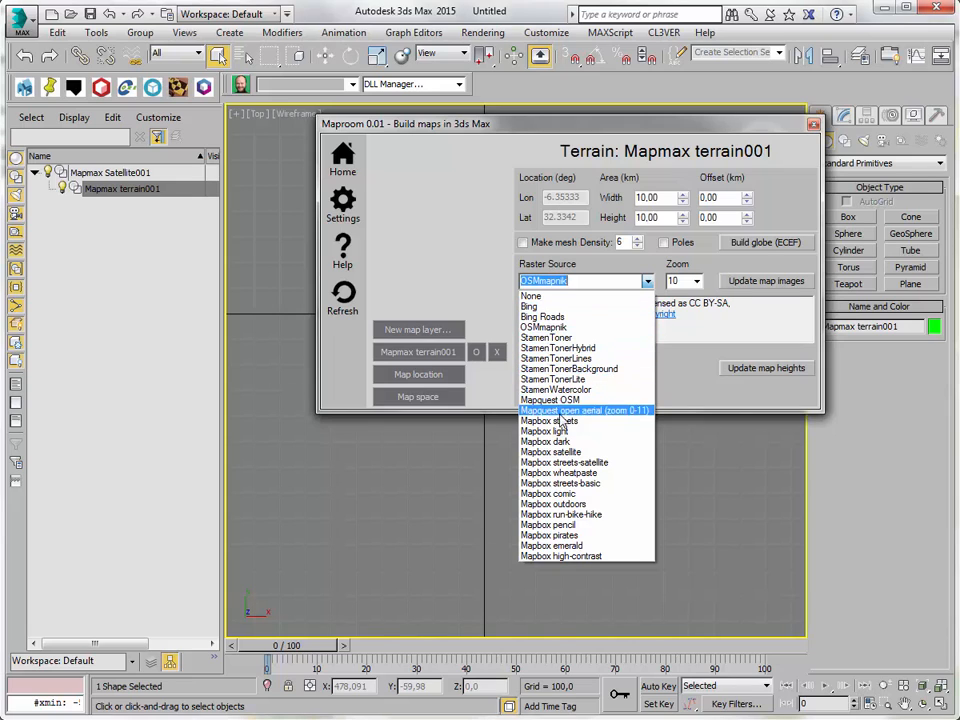
pyautogui.moveTo(570, 420)
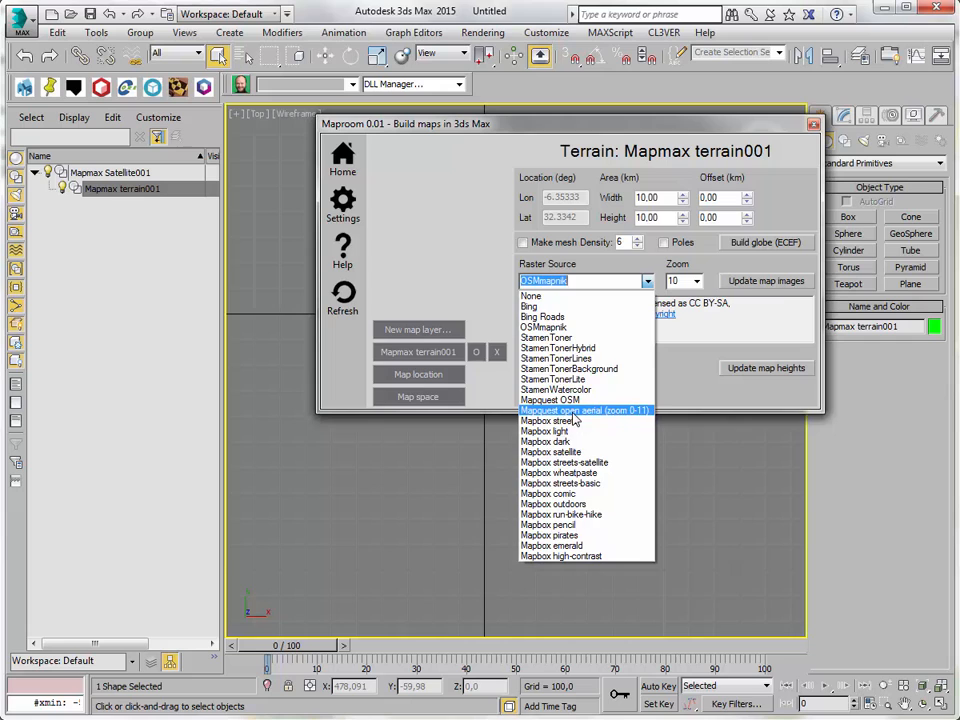
pyautogui.click(584, 410)
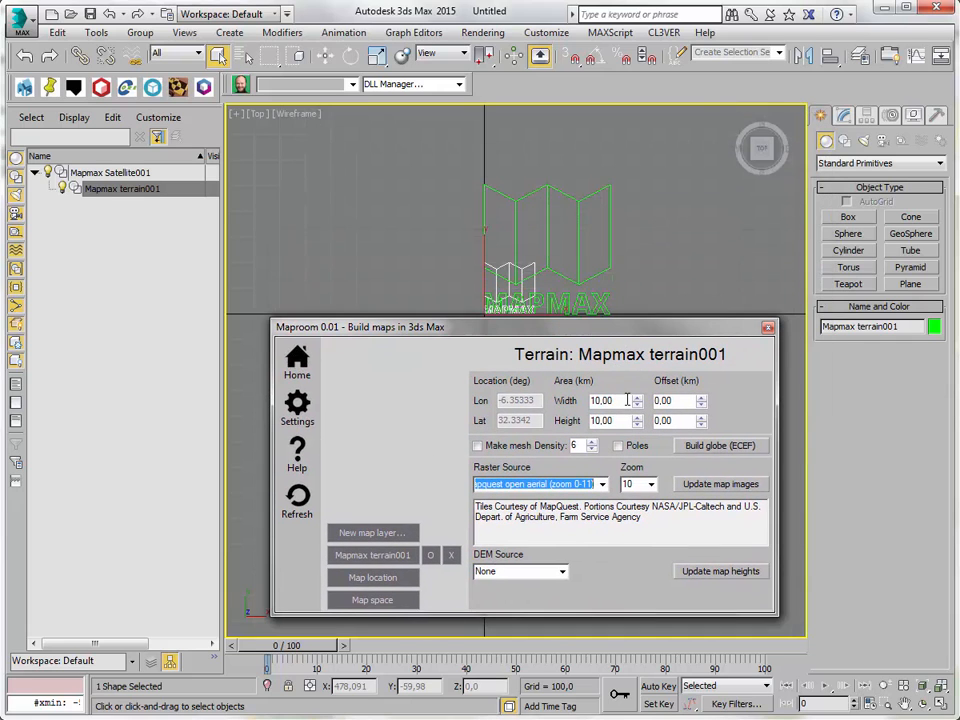
pyautogui.write('100.00')
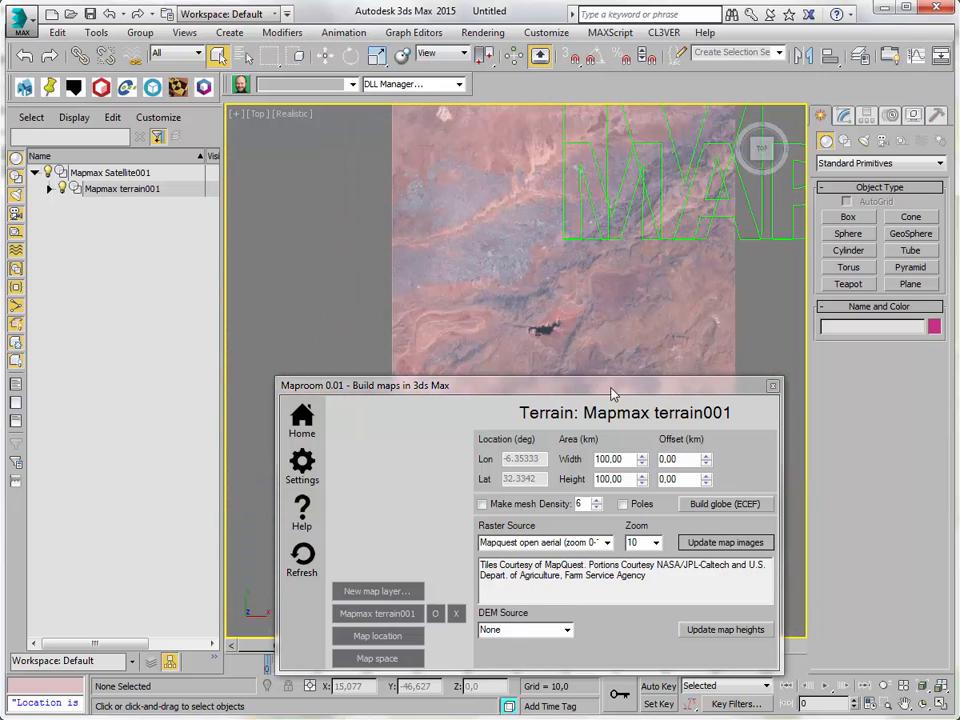
# Step: Update the map images so the 100 x 100 km aerial texture loads onto mapmax_shape
pyautogui.click(658, 448)
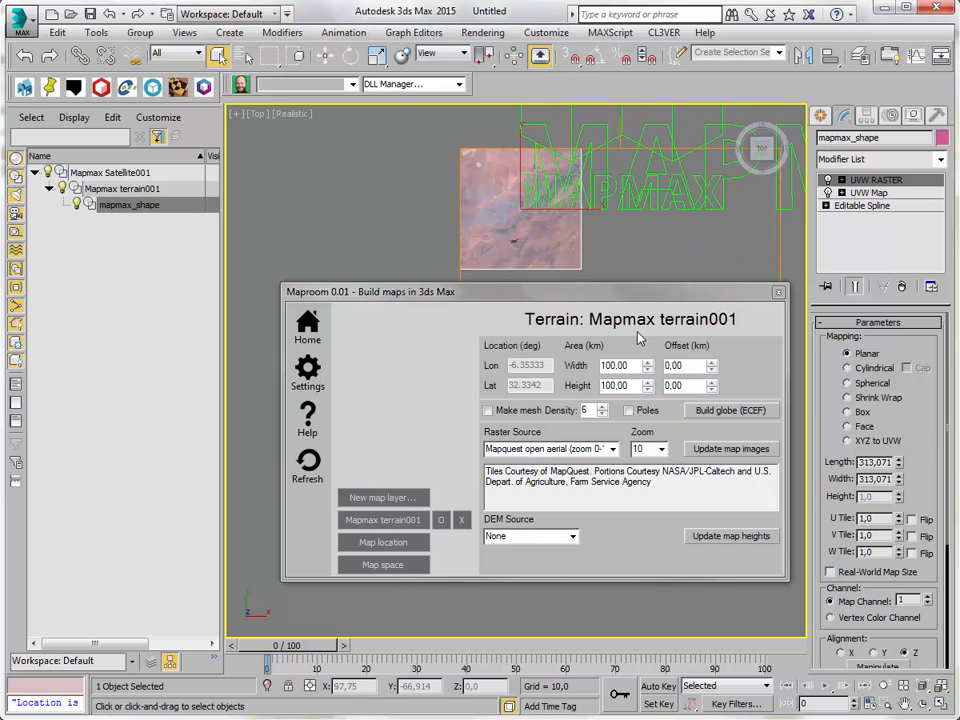
# Step: Pick a higher imagery zoom level for the terrain's aerial tiles
pyautogui.click(662, 448)
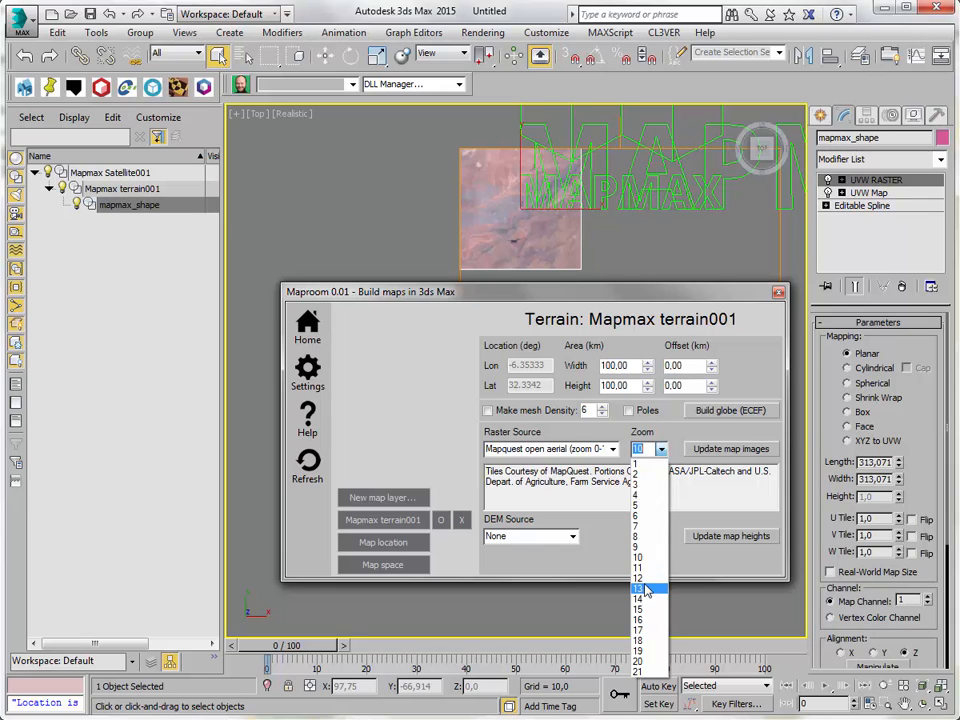
pyautogui.click(638, 588)
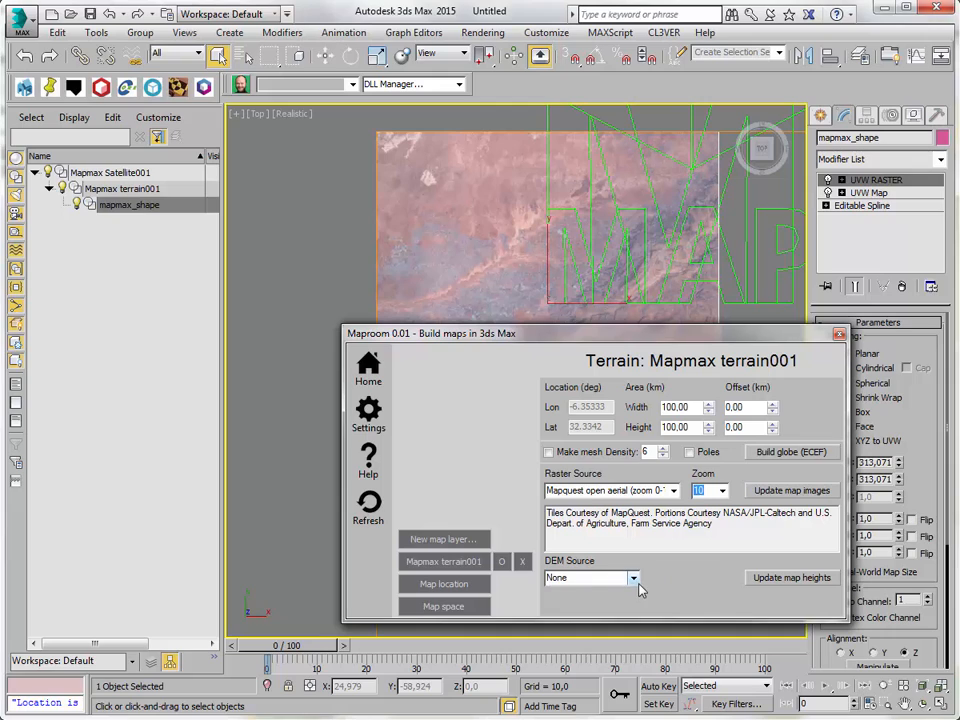
# Step: Set the DEM source to SRTM3 and update map heights to displace the terrain
pyautogui.click(632, 578)
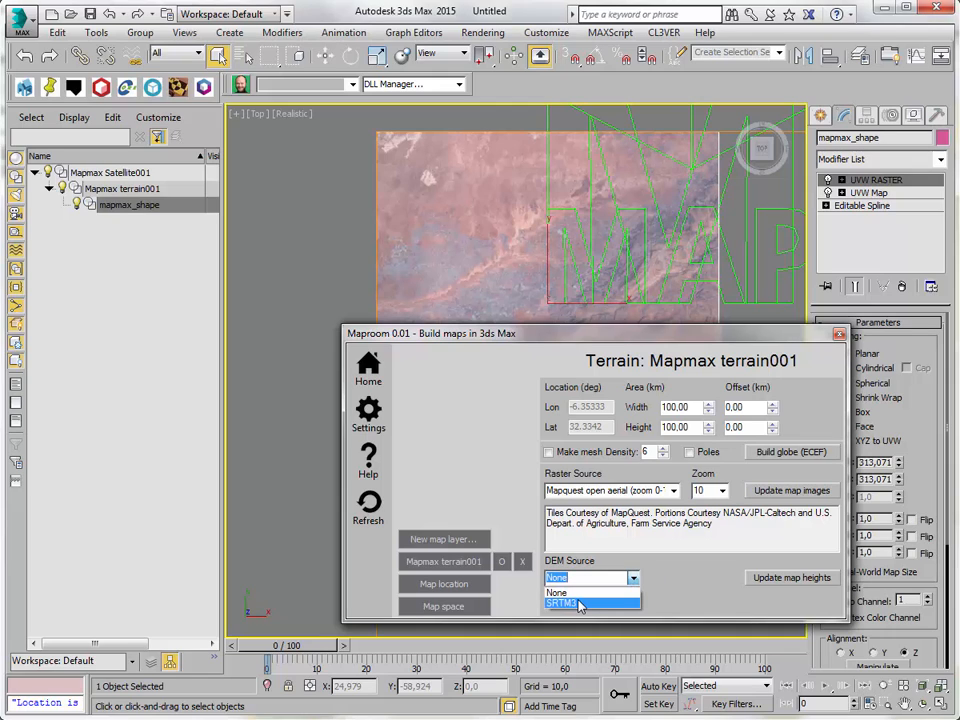
pyautogui.click(578, 604)
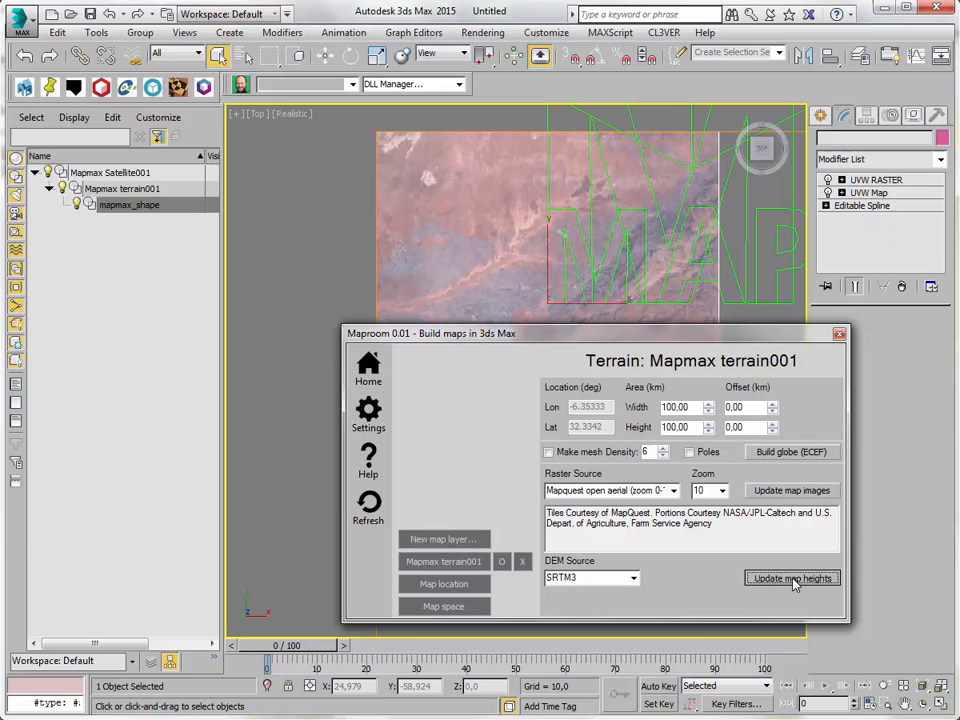
pyautogui.click(792, 578)
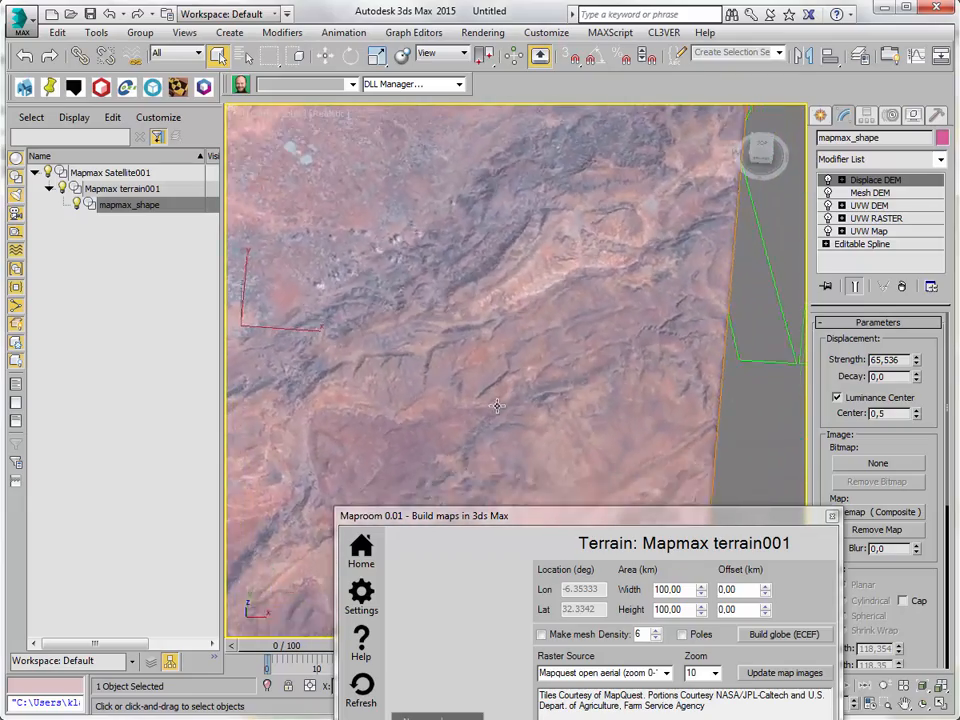
# Step: Raise the TurboSmooth (Mesh DEM) iterations for finer relief on the terrain mesh
pyautogui.moveTo(496, 404); pyautogui.dragTo(648, 336)
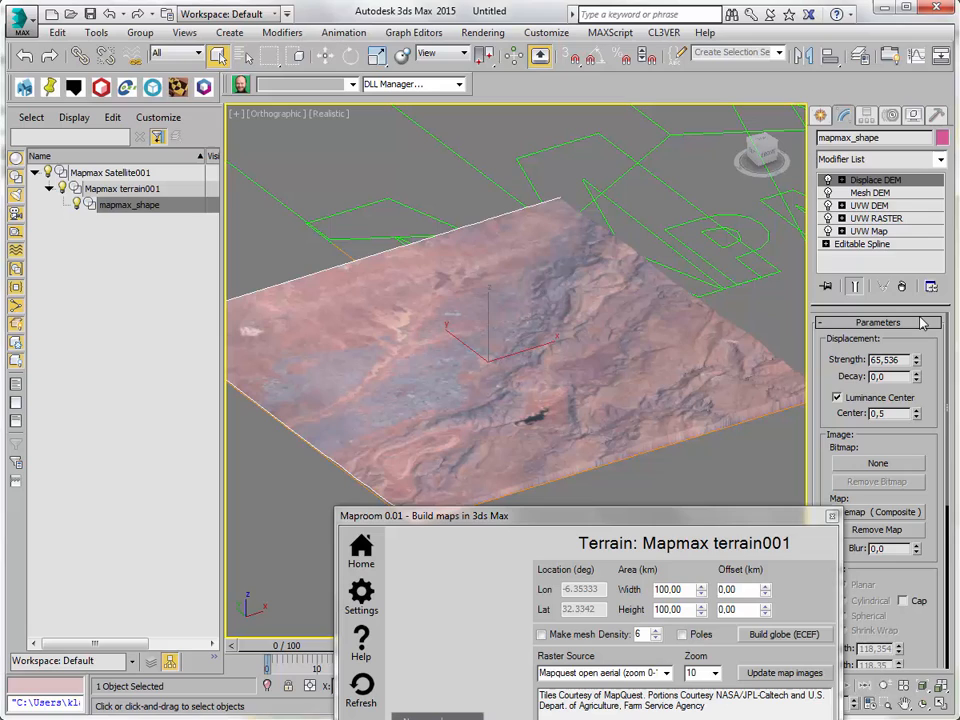
pyautogui.click(868, 192)
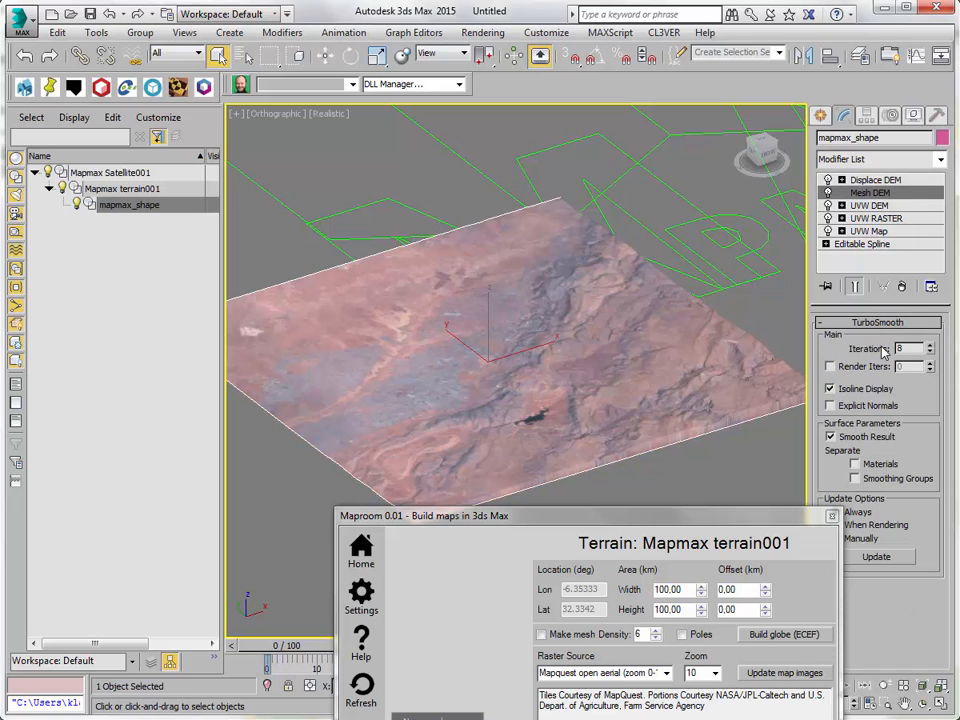
pyautogui.click(928, 344)
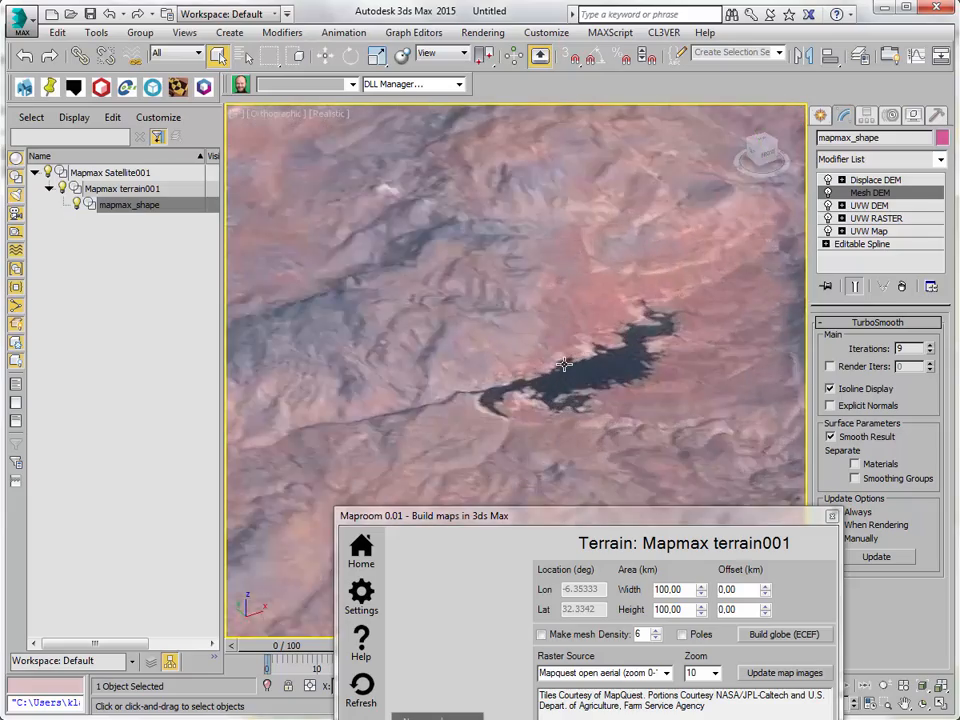
# Step: Inspect the relief from an angle and select the Displace DEM modifier to view its strength
pyautogui.moveTo(560, 364); pyautogui.dragTo(644, 300)
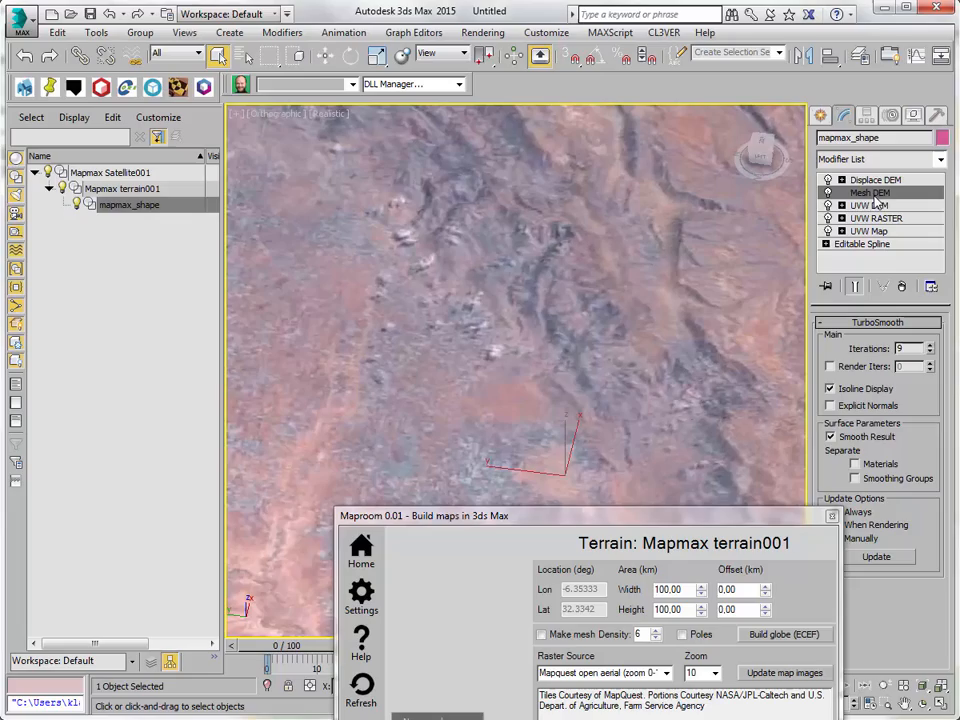
pyautogui.click(876, 180)
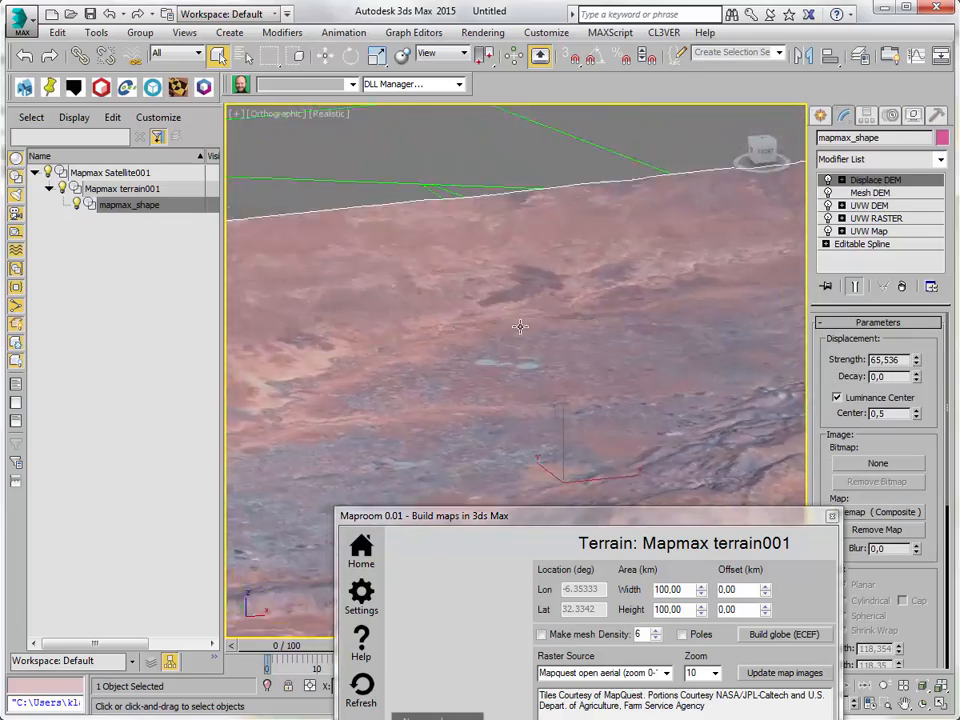